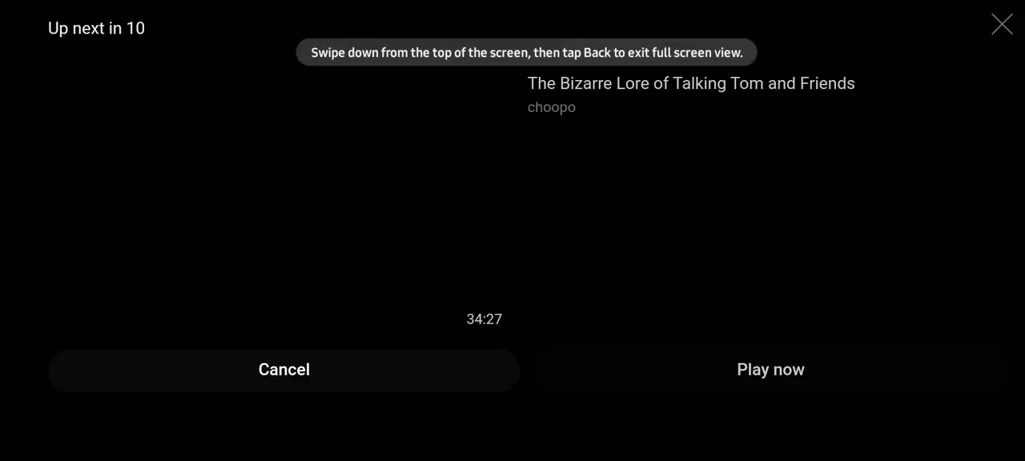
Step: Cancel the 'Up next' autoplay so the monster-design slide stays on screen
click(284, 369)
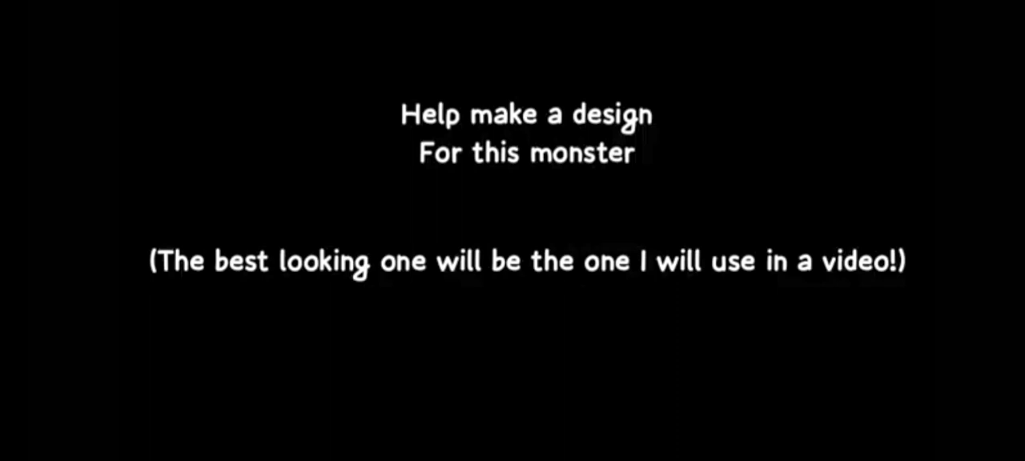
Step: Reveal the player controls over the slide, paused at 0:18 of 0:19
click(529, 230)
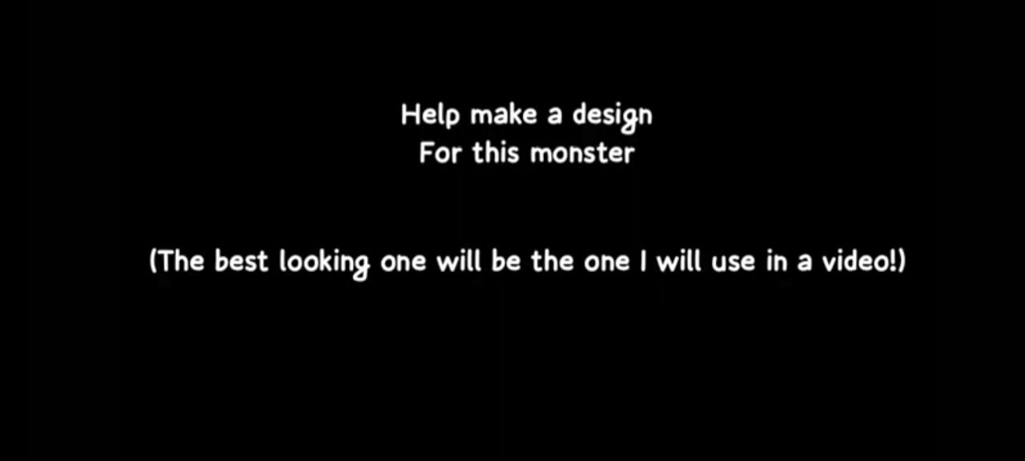
click(527, 231)
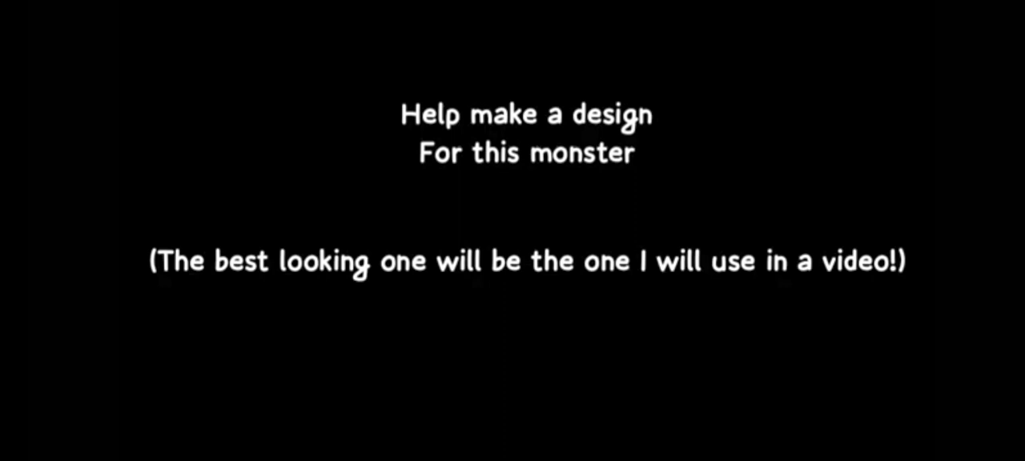
click(526, 231)
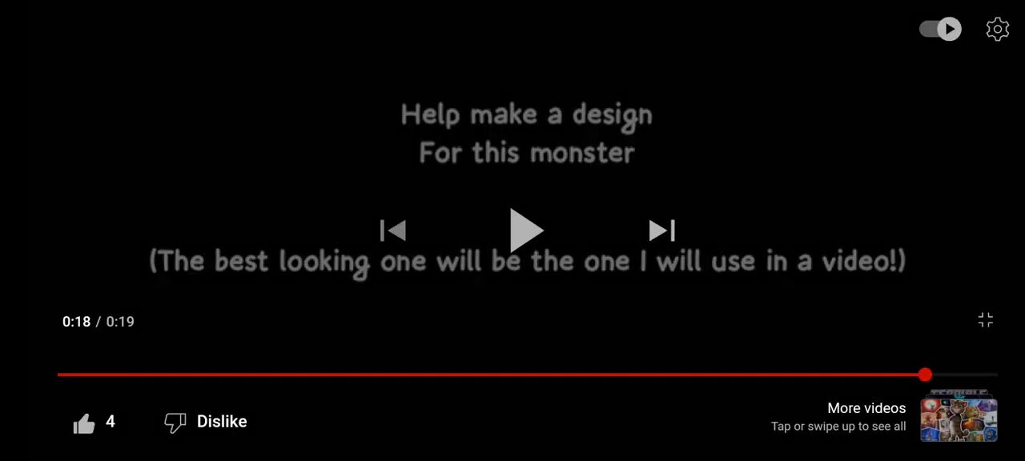